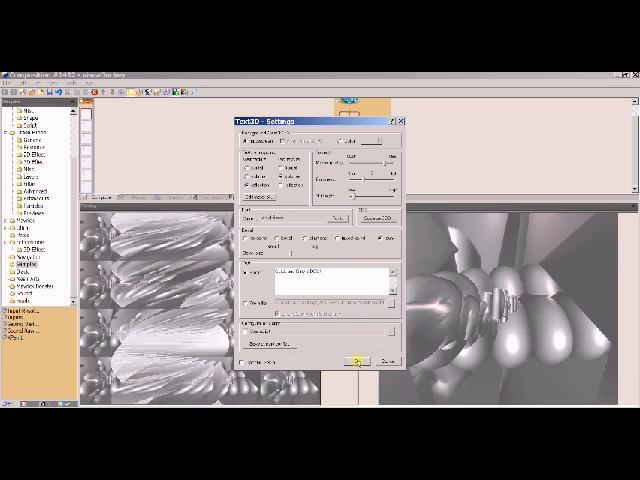
# Adjust the Text3D effect settings and accept them so both previews show the 3D text scene.
pyautogui.click(360, 356)
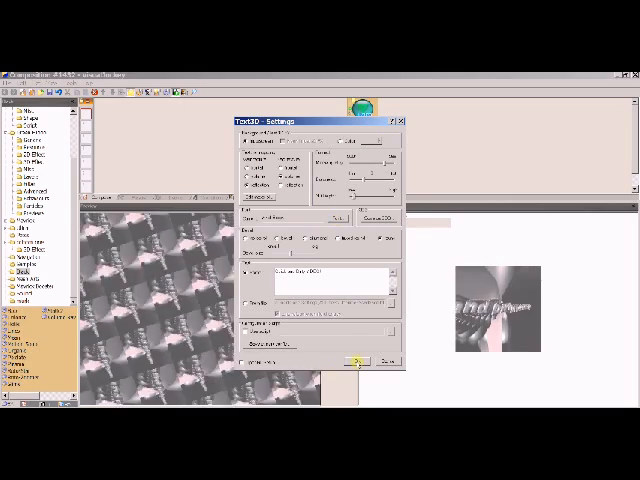
pyautogui.click(360, 360)
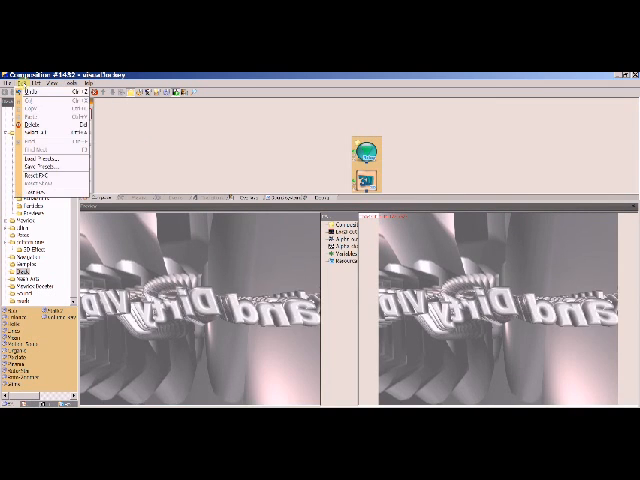
# Start Export movie from the File menu and expand the video compressor list.
pyautogui.click(10, 88)
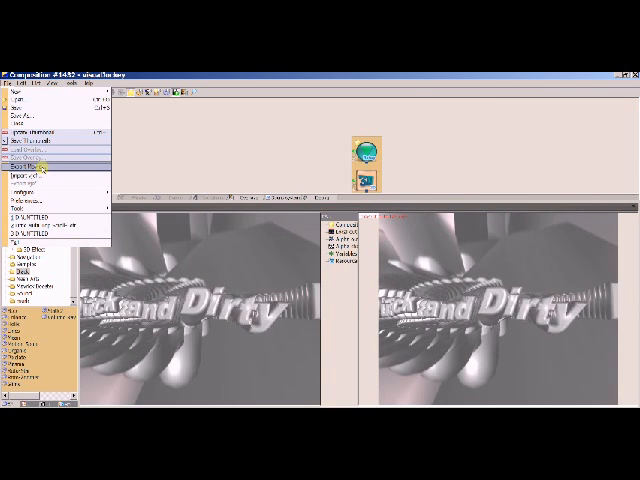
pyautogui.click(36, 152)
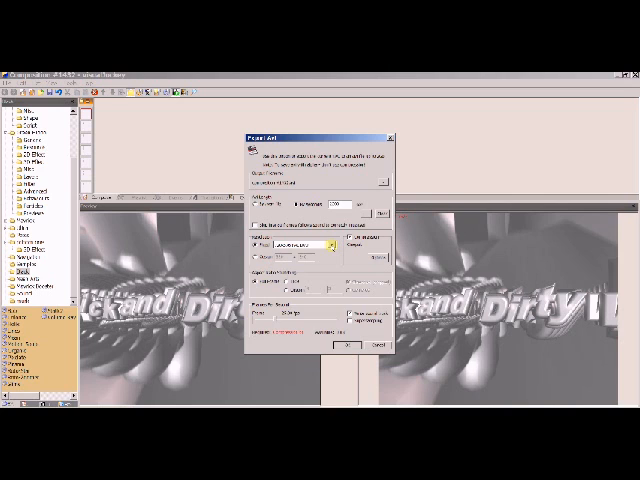
pyautogui.click(320, 246)
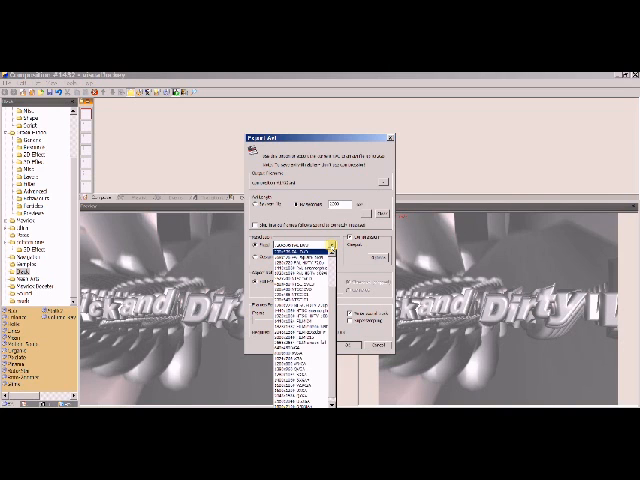